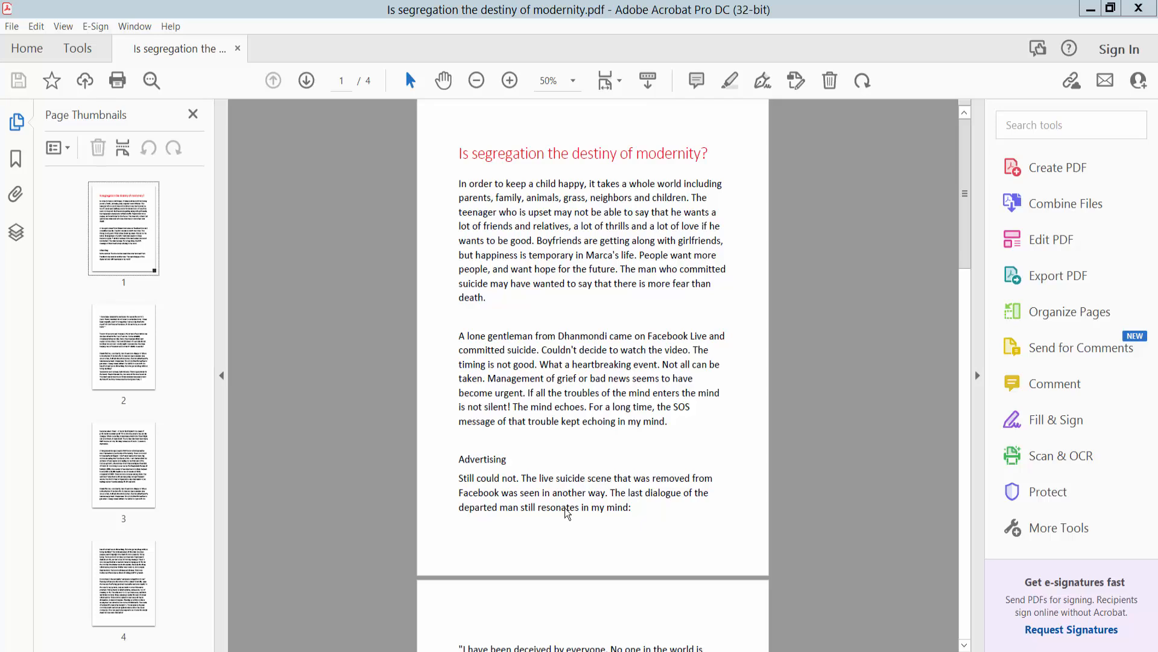
{"action": "mouse_move", "coordinate": [690, 36]}
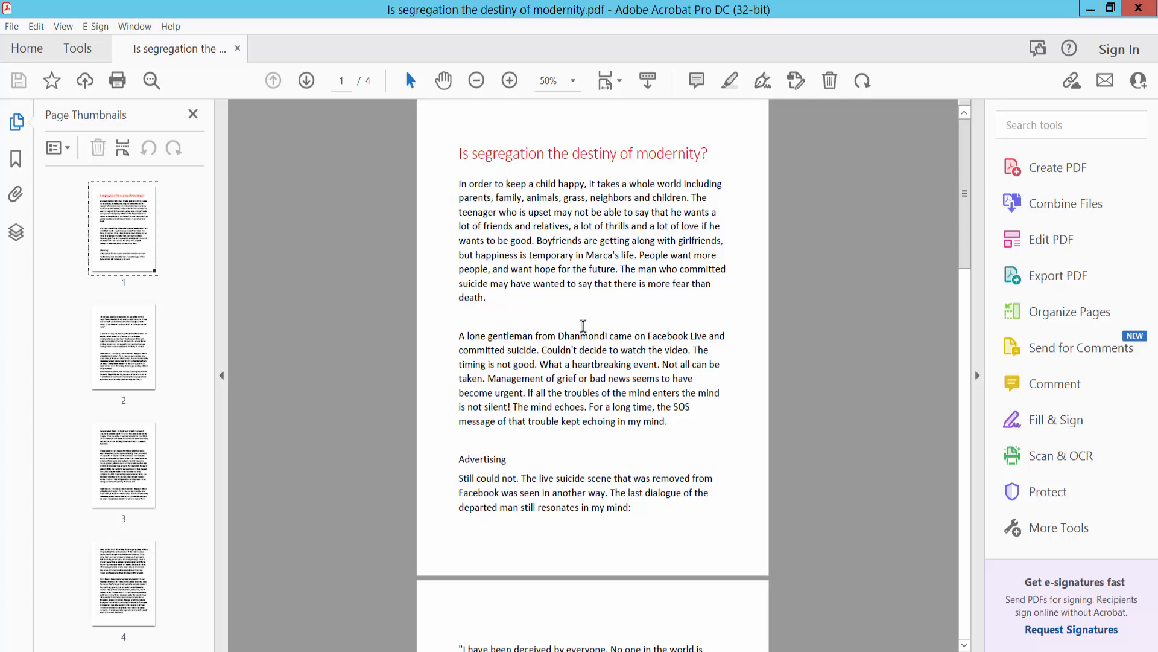
{"action": "mouse_move", "coordinate": [262, 173]}
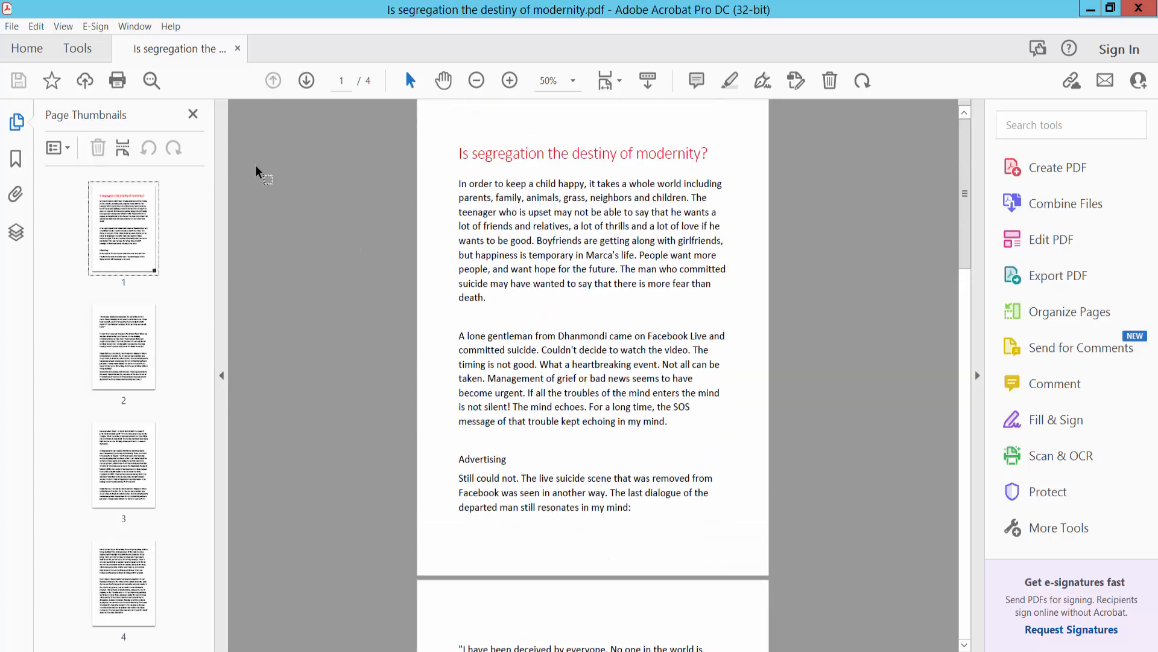
- From Tools, start Edit PDF and show the Header & Footer options
{"action": "left_click", "coordinate": [77, 48]}
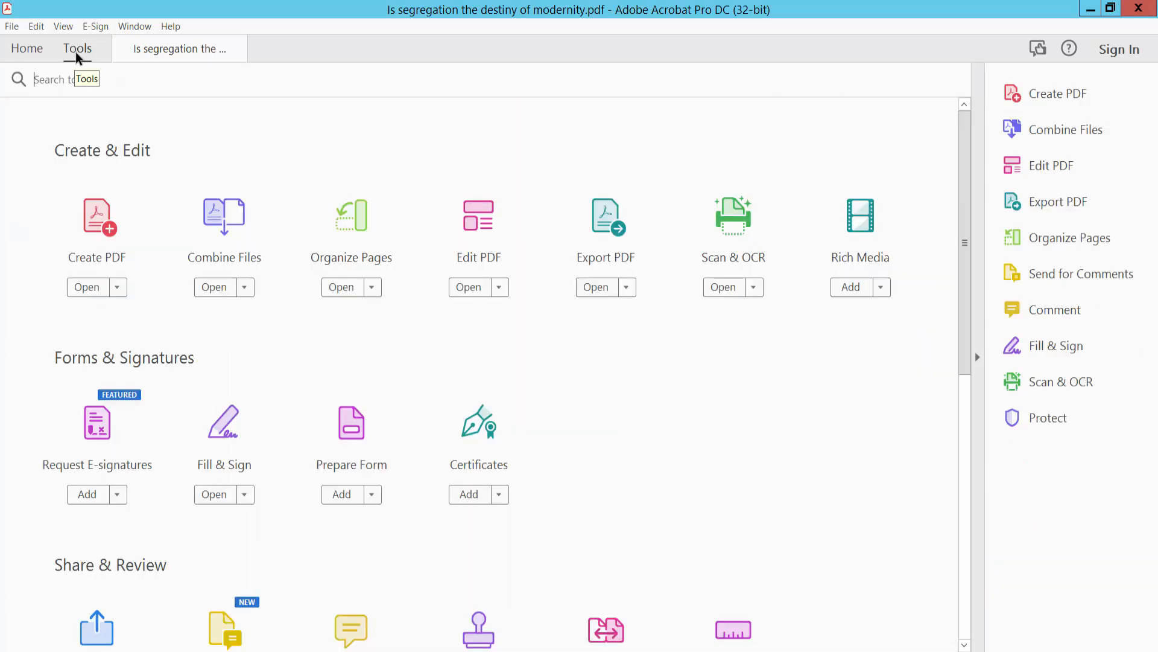
{"action": "mouse_move", "coordinate": [479, 240]}
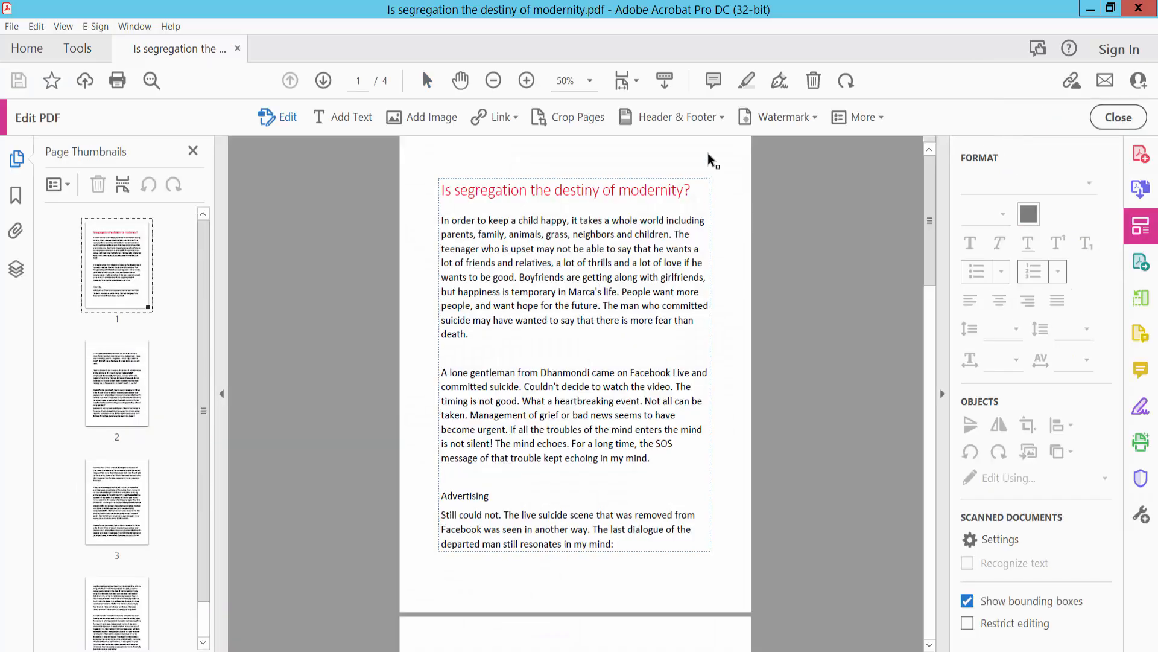
{"action": "left_click", "coordinate": [677, 117]}
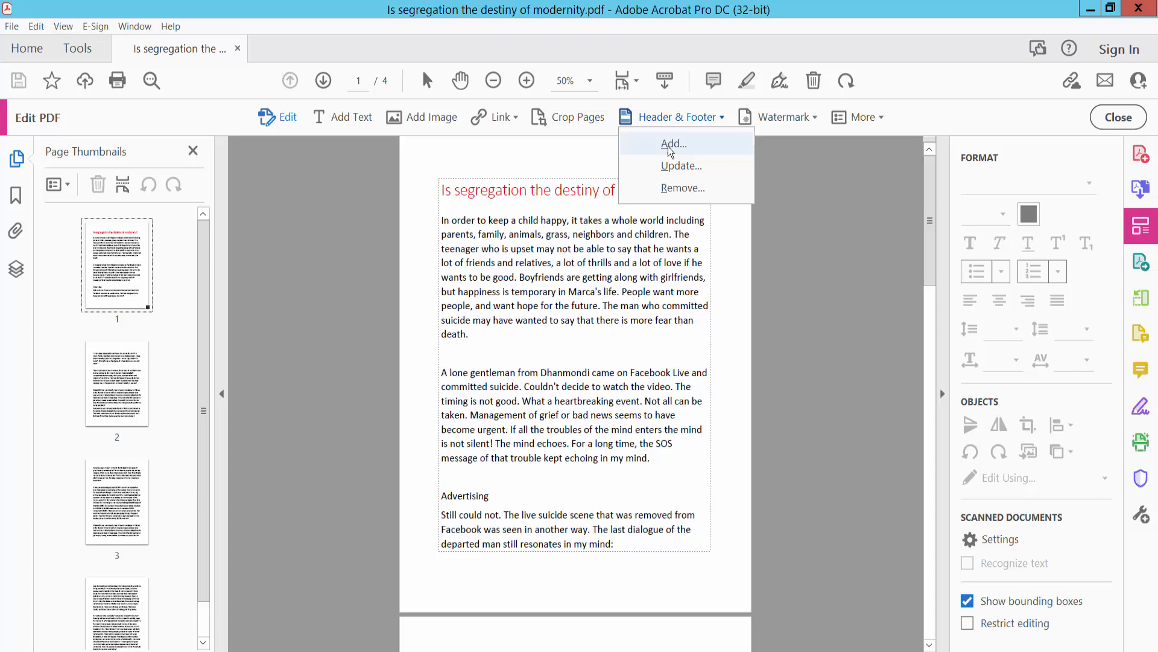
- Choose Header & Footer > Add and select the Center Header Text box
{"action": "left_click", "coordinate": [673, 143]}
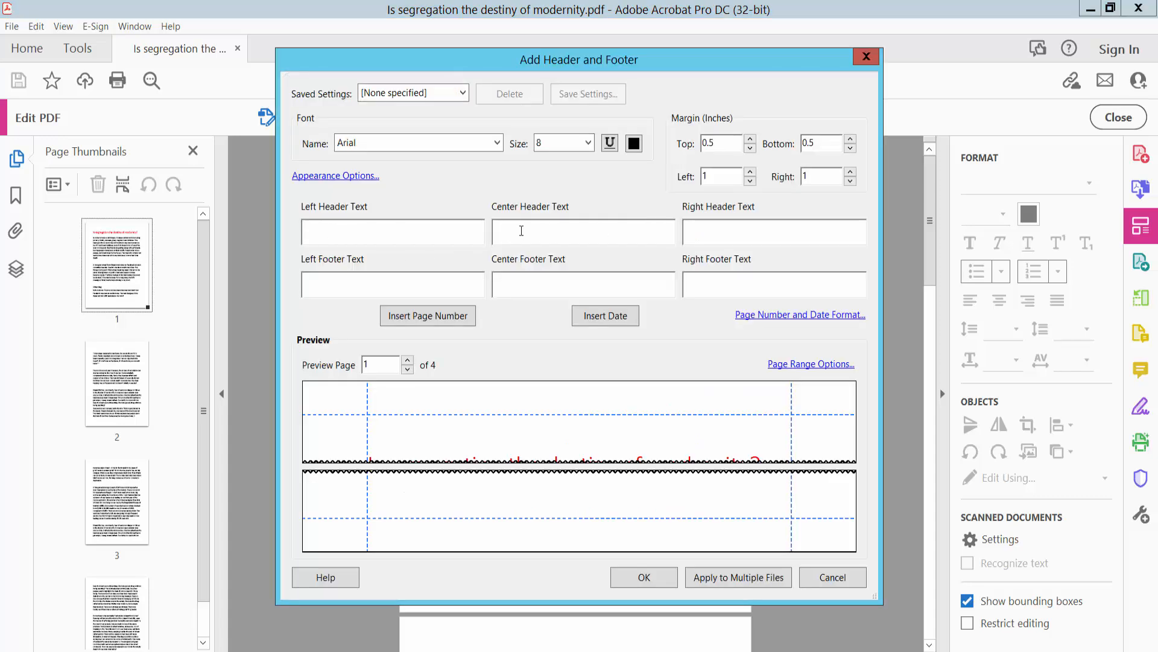
{"action": "mouse_move", "coordinate": [569, 227]}
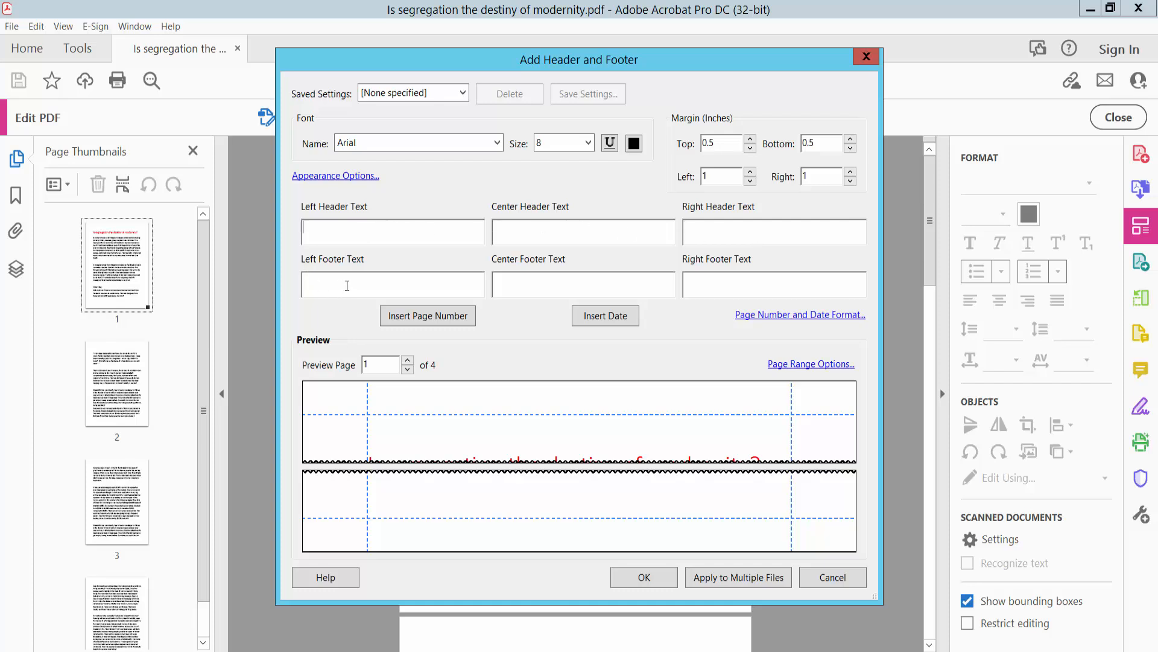
{"action": "left_click", "coordinate": [584, 285]}
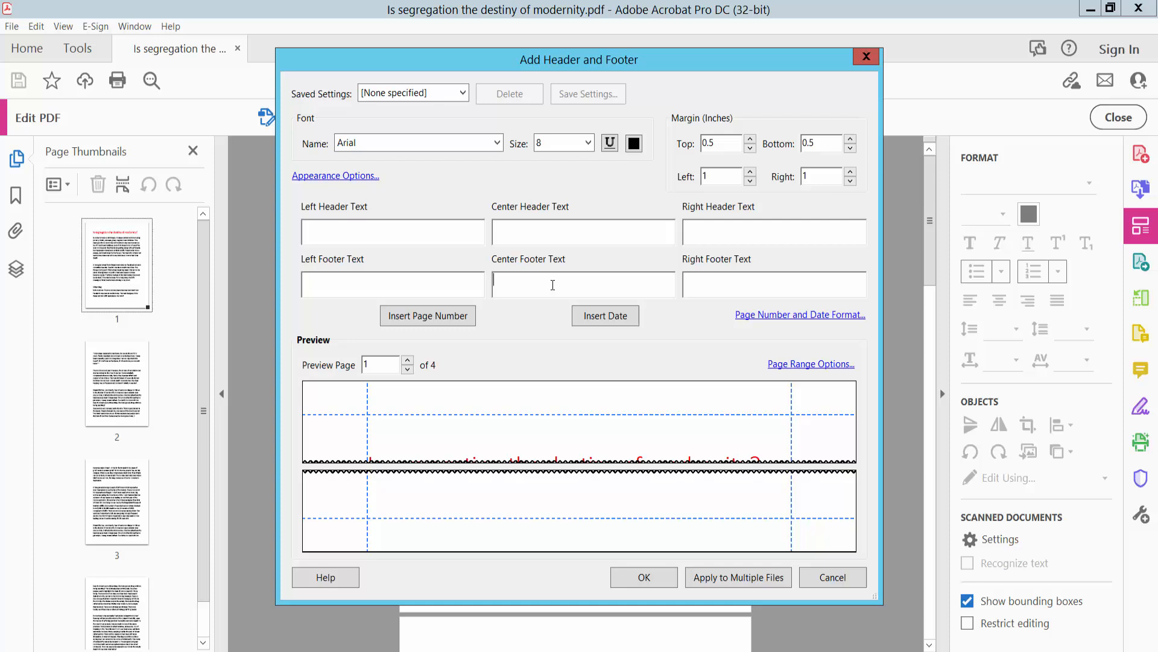
{"action": "left_click", "coordinate": [774, 283]}
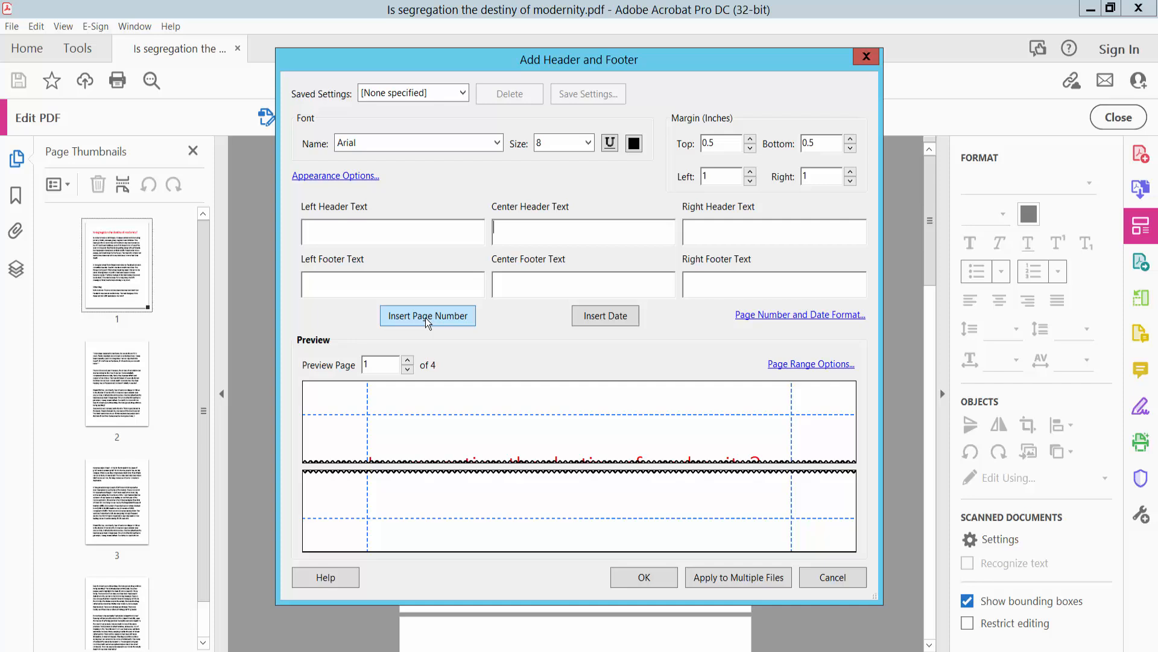
- Insert the page number in the center header at font size 20 in red
{"action": "left_click", "coordinate": [427, 315]}
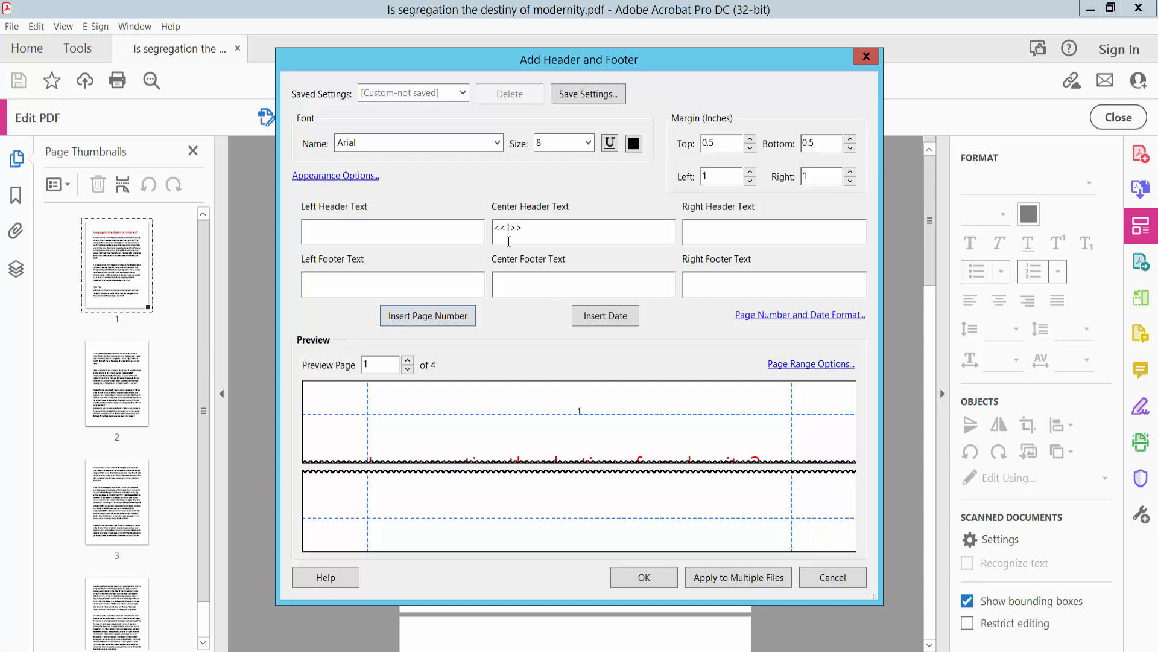
{"action": "left_click", "coordinate": [585, 143]}
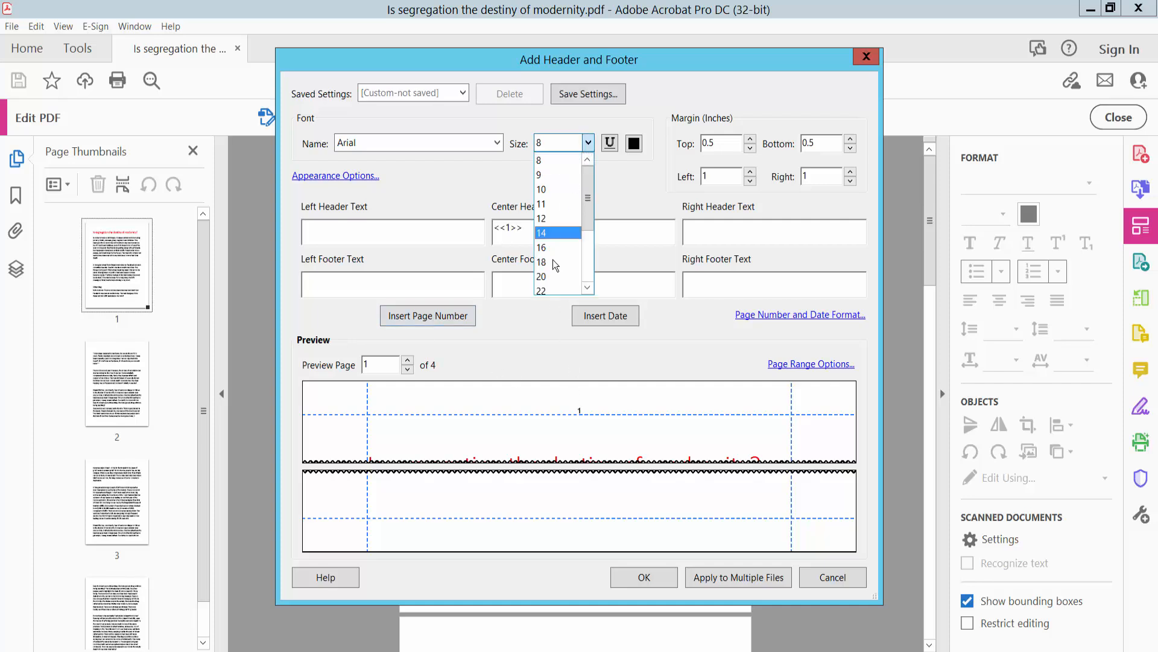
{"action": "left_click", "coordinate": [542, 276]}
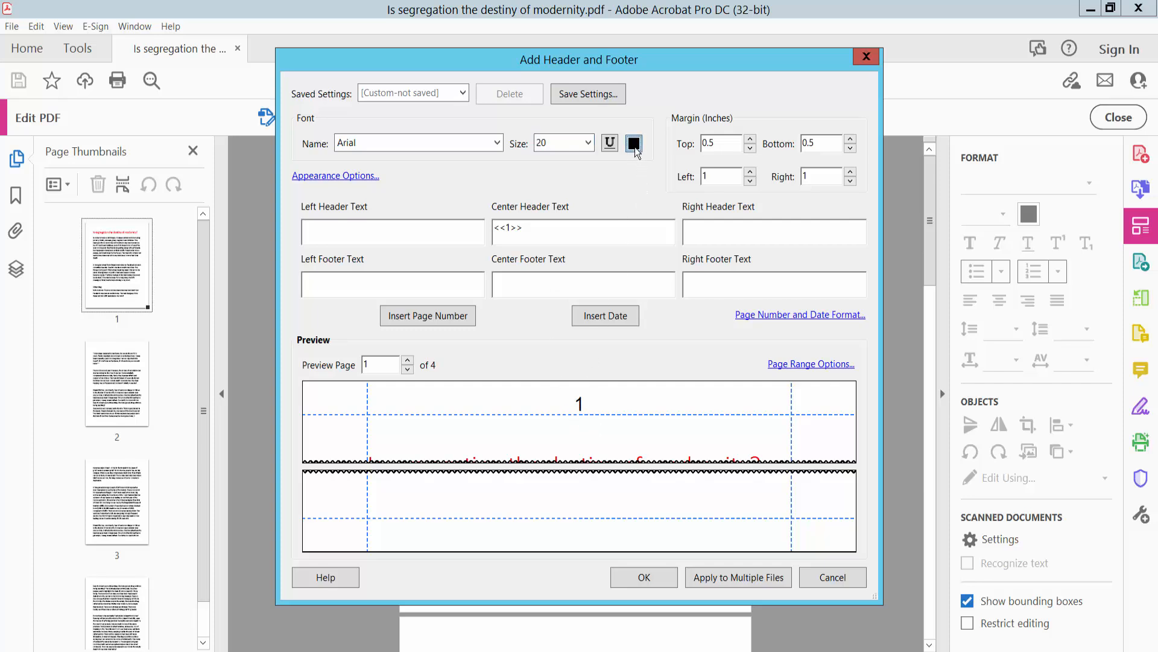
{"action": "left_click", "coordinate": [634, 142]}
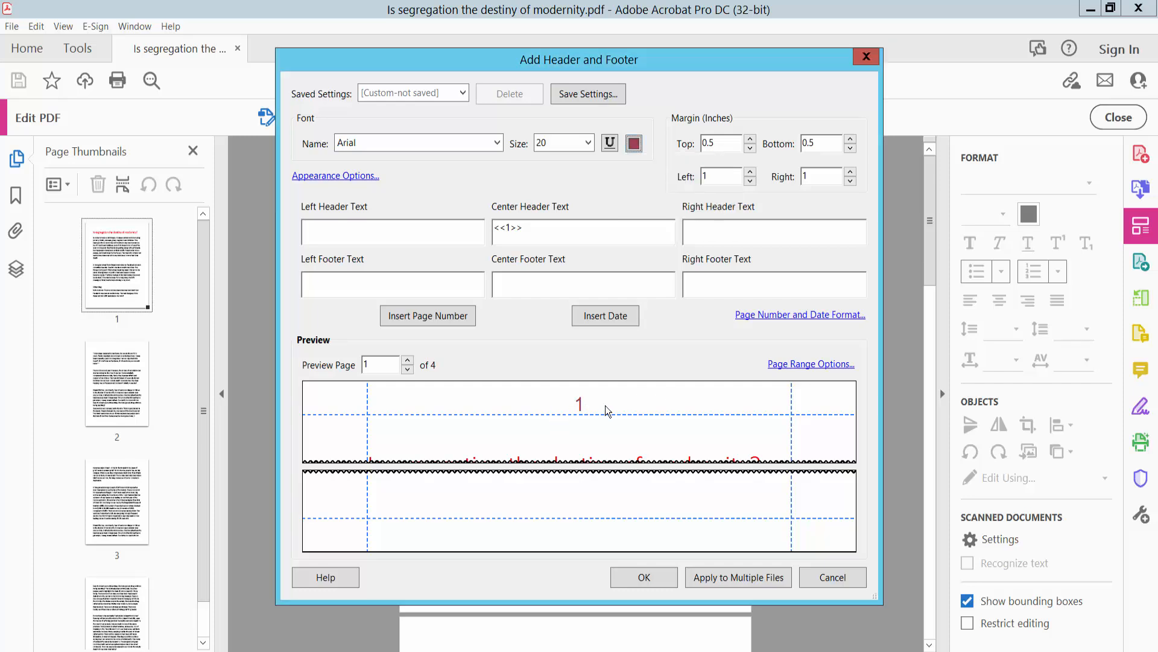
{"action": "mouse_move", "coordinate": [809, 369]}
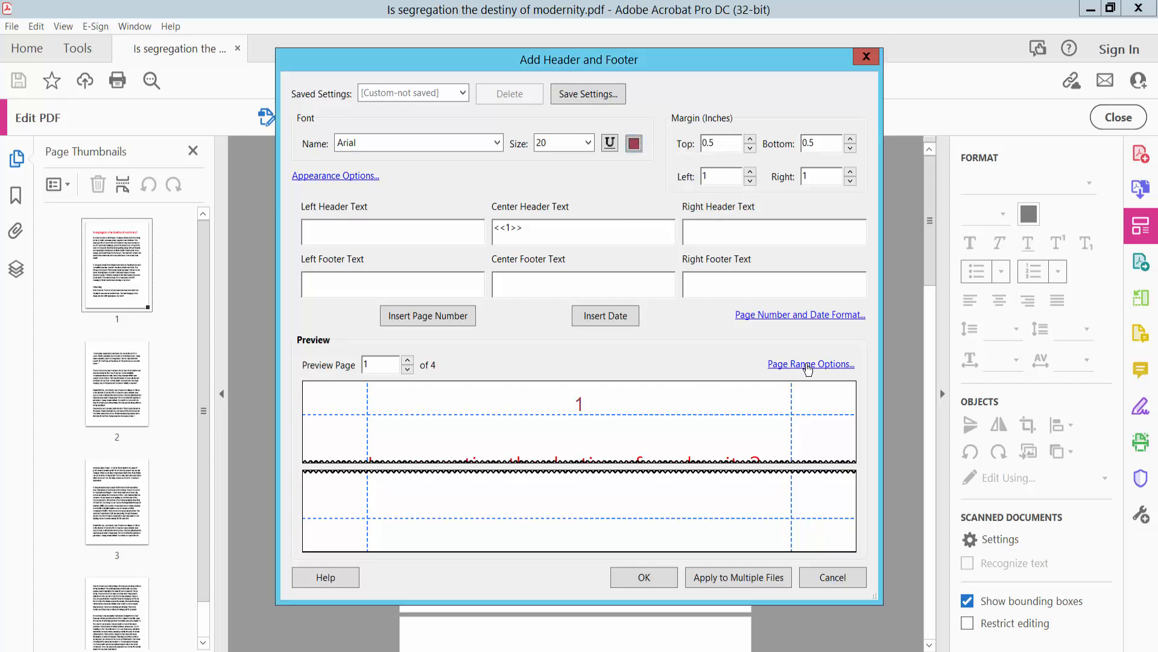
{"action": "left_click", "coordinate": [811, 363]}
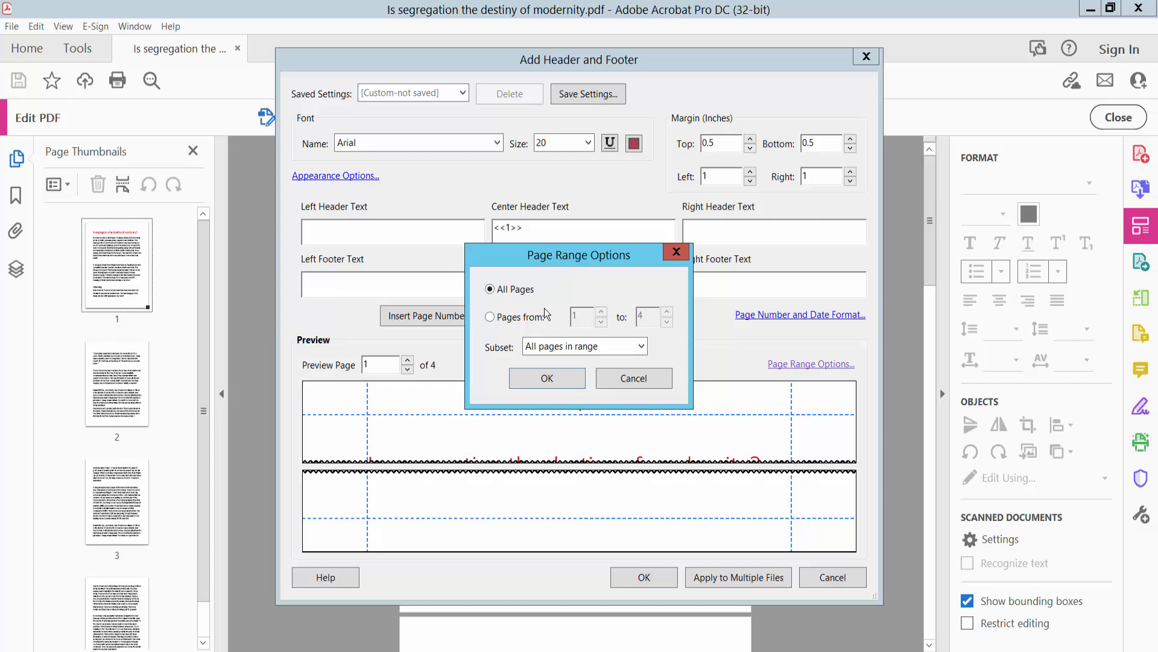
{"action": "left_click", "coordinate": [490, 316]}
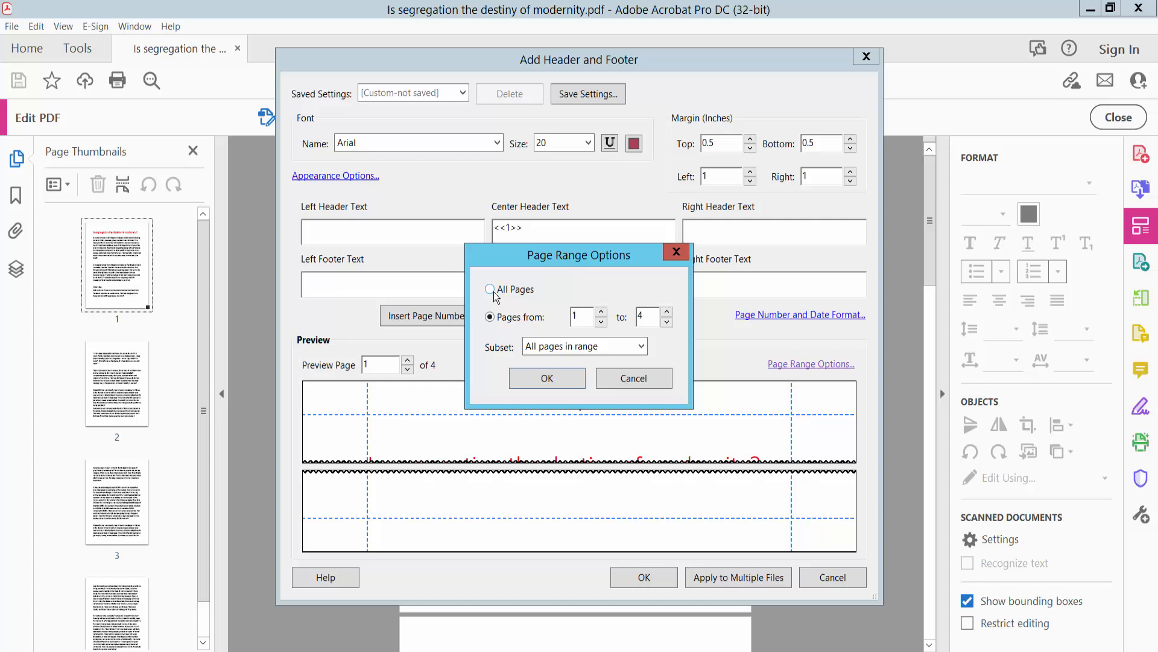
{"action": "left_click", "coordinate": [490, 289]}
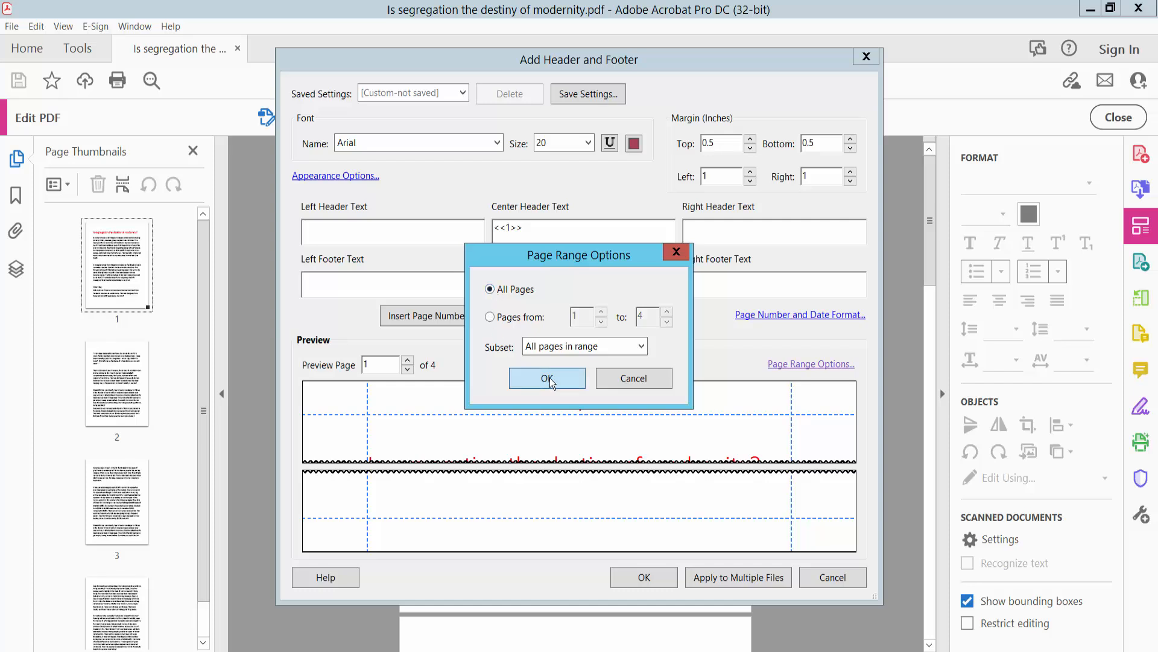
{"action": "left_click", "coordinate": [547, 377]}
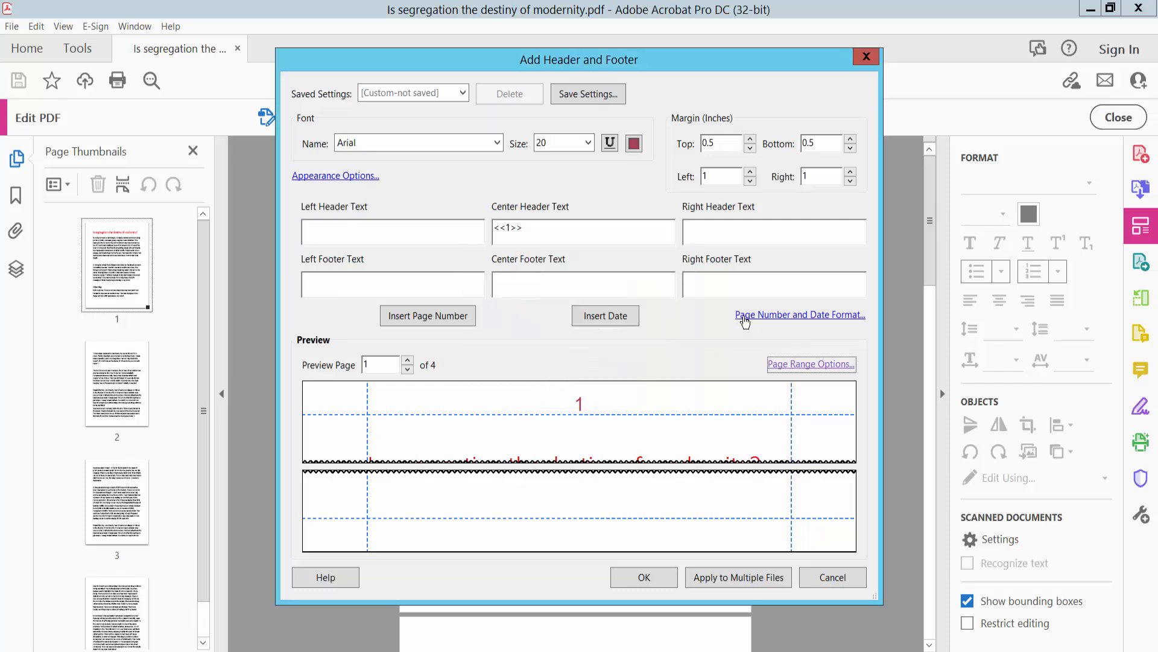
{"action": "left_click", "coordinate": [799, 313]}
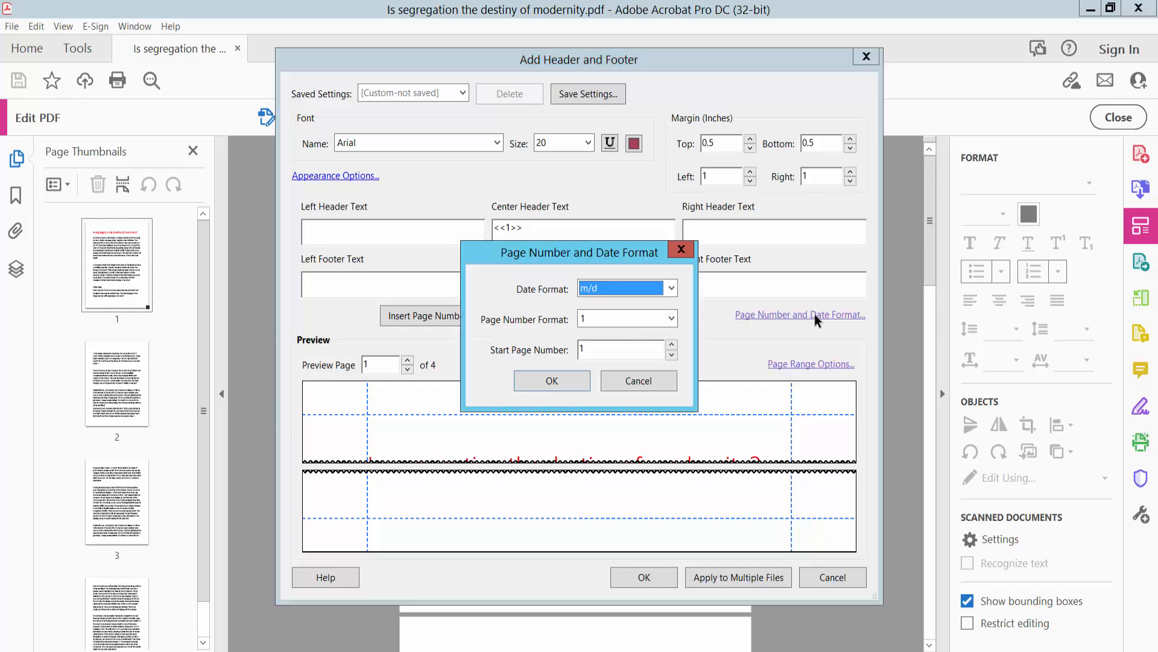
{"action": "mouse_move", "coordinate": [680, 337]}
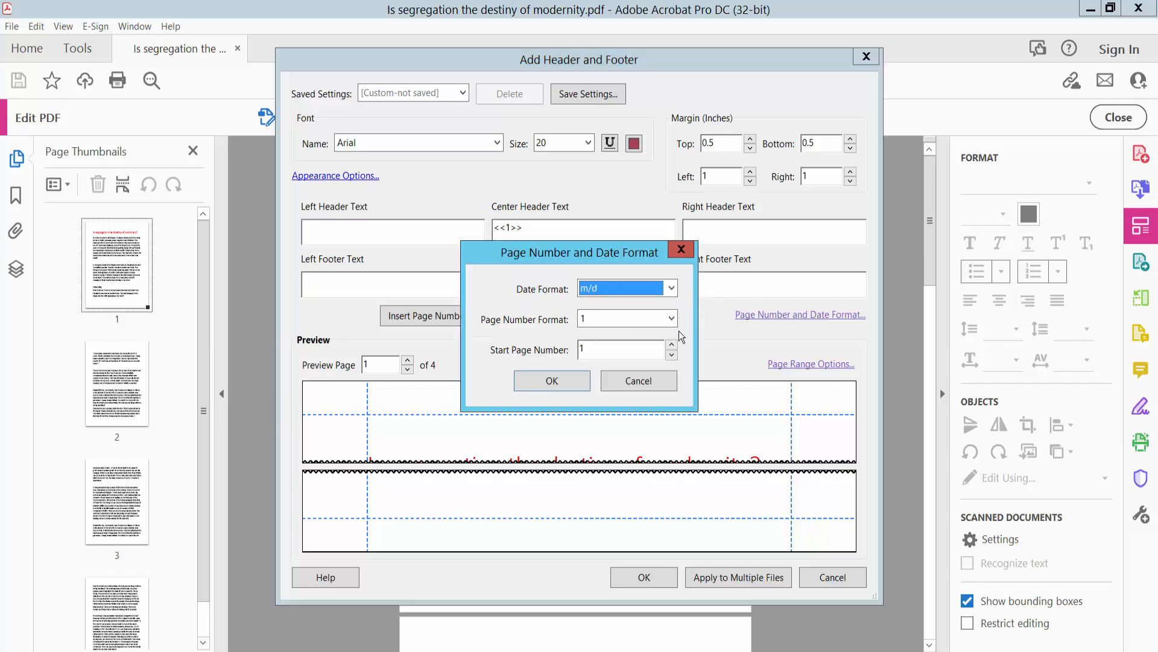
{"action": "left_click", "coordinate": [671, 319]}
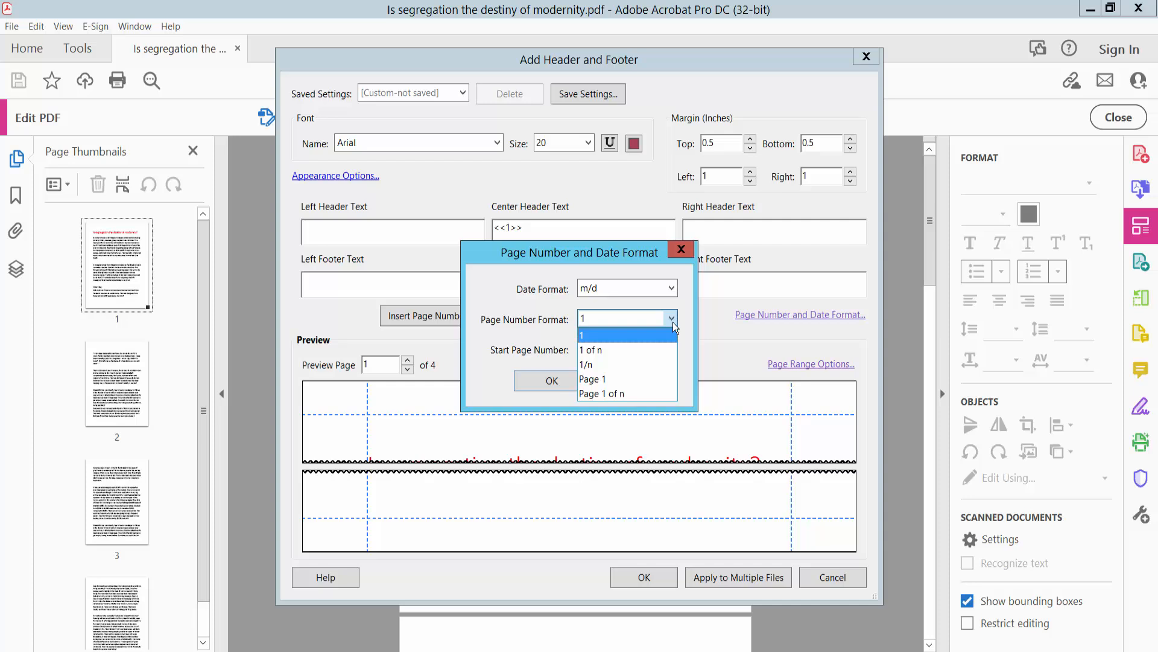
{"action": "mouse_move", "coordinate": [598, 350]}
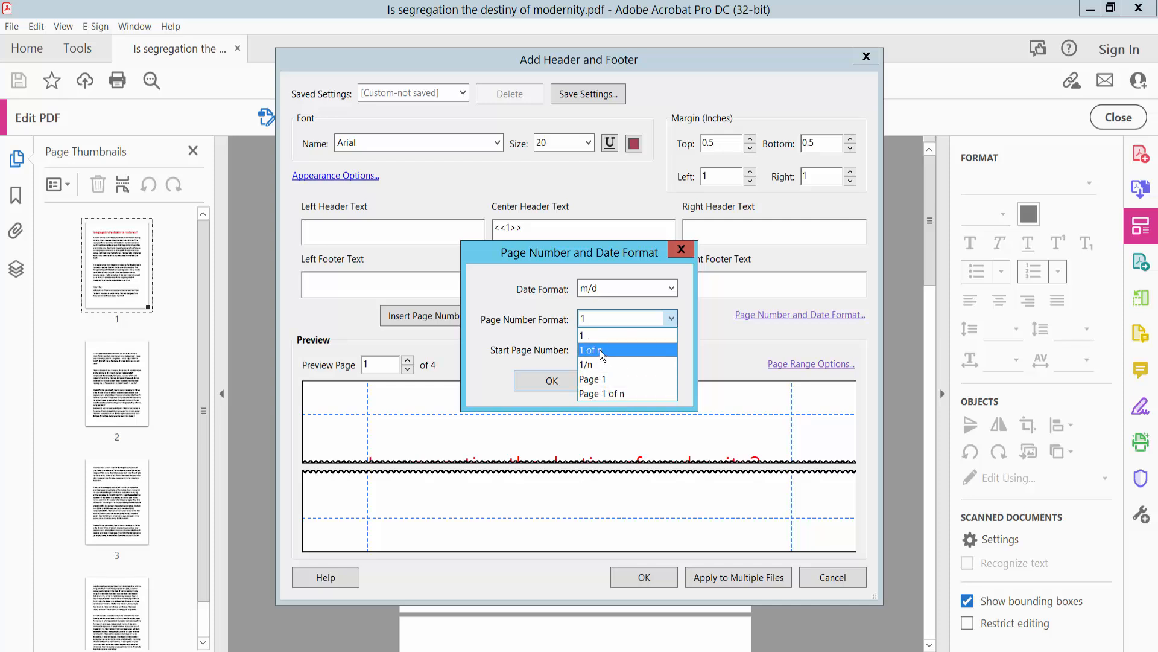
{"action": "mouse_move", "coordinate": [598, 378]}
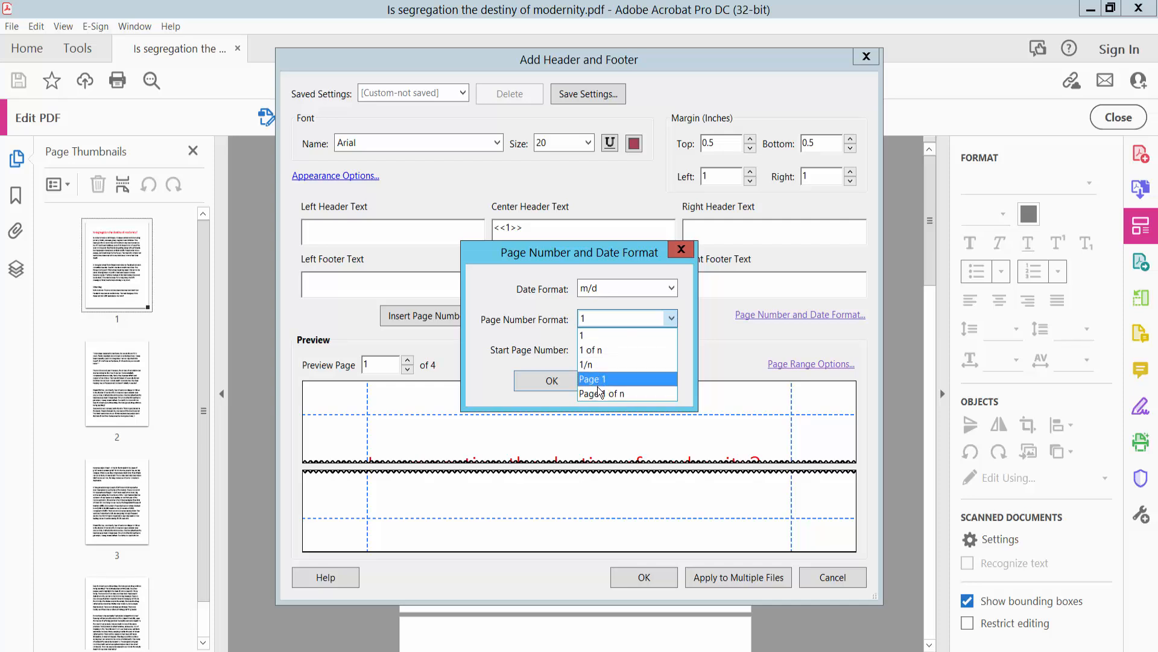
{"action": "mouse_move", "coordinate": [602, 393]}
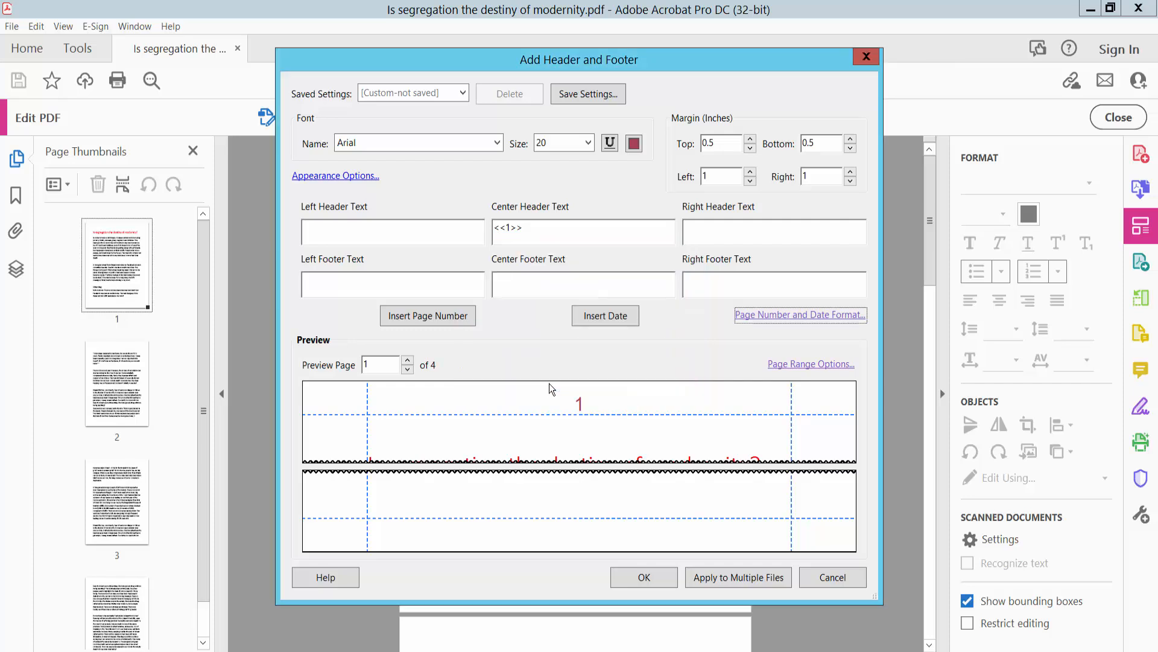
{"action": "mouse_move", "coordinate": [565, 391]}
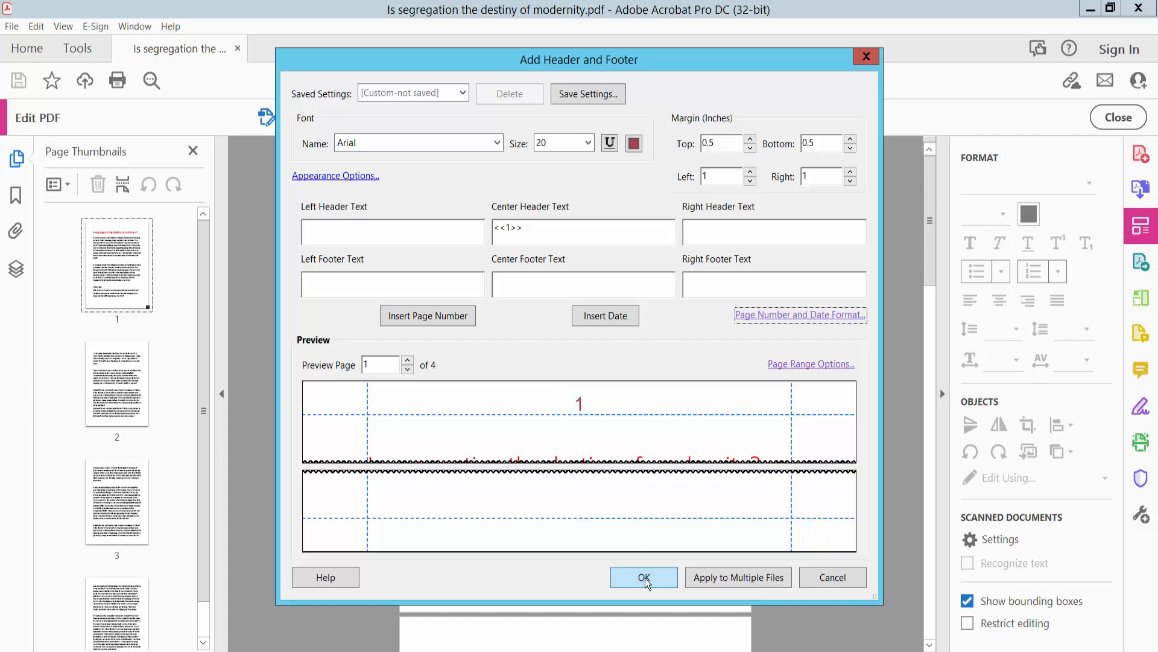
- Apply the red page-number header, review the pages, and bring up the File menu
{"action": "left_click", "coordinate": [642, 577]}
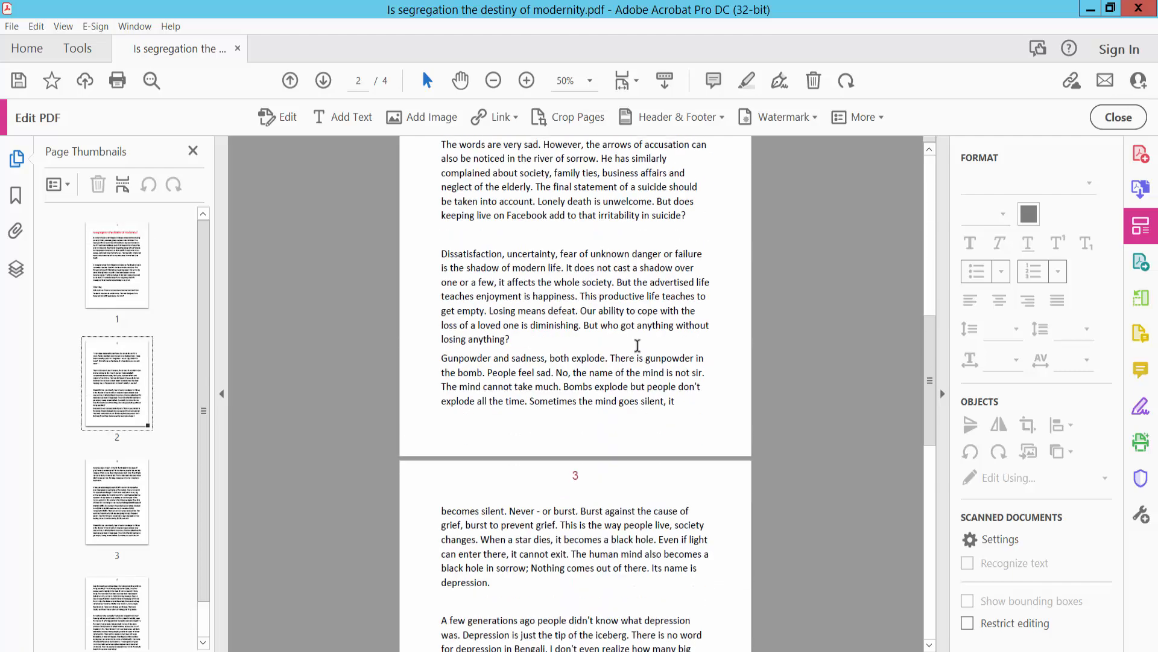
{"action": "scroll", "scroll_direction": "down", "scroll_amount": 3}
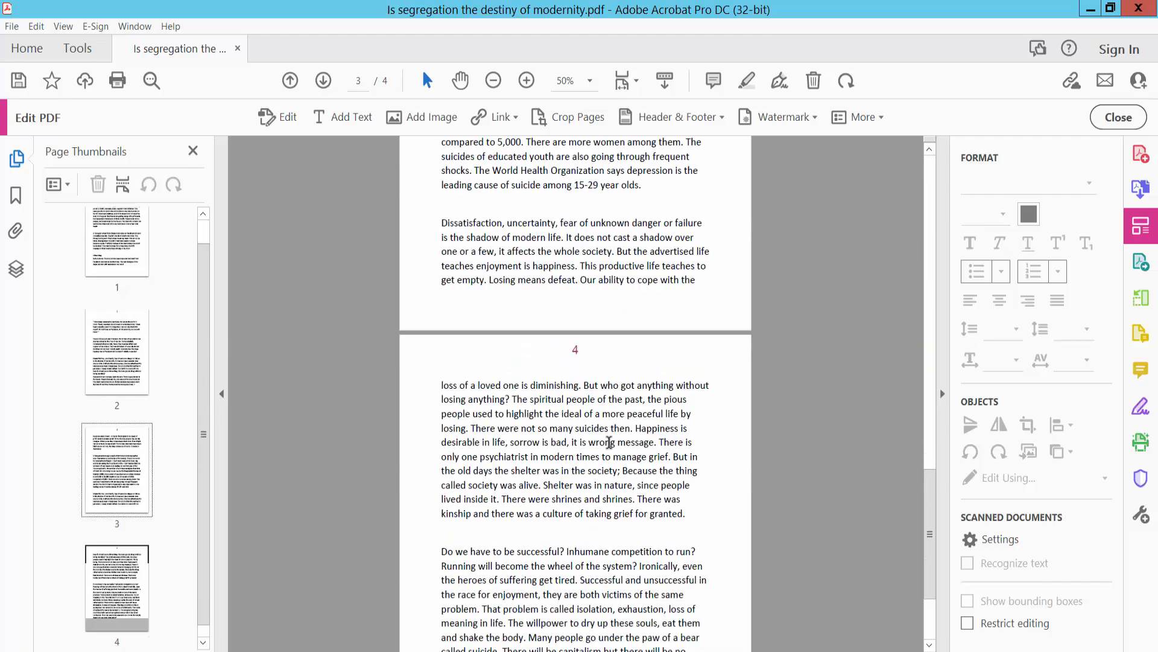
{"action": "scroll", "scroll_direction": "up", "scroll_amount": 3}
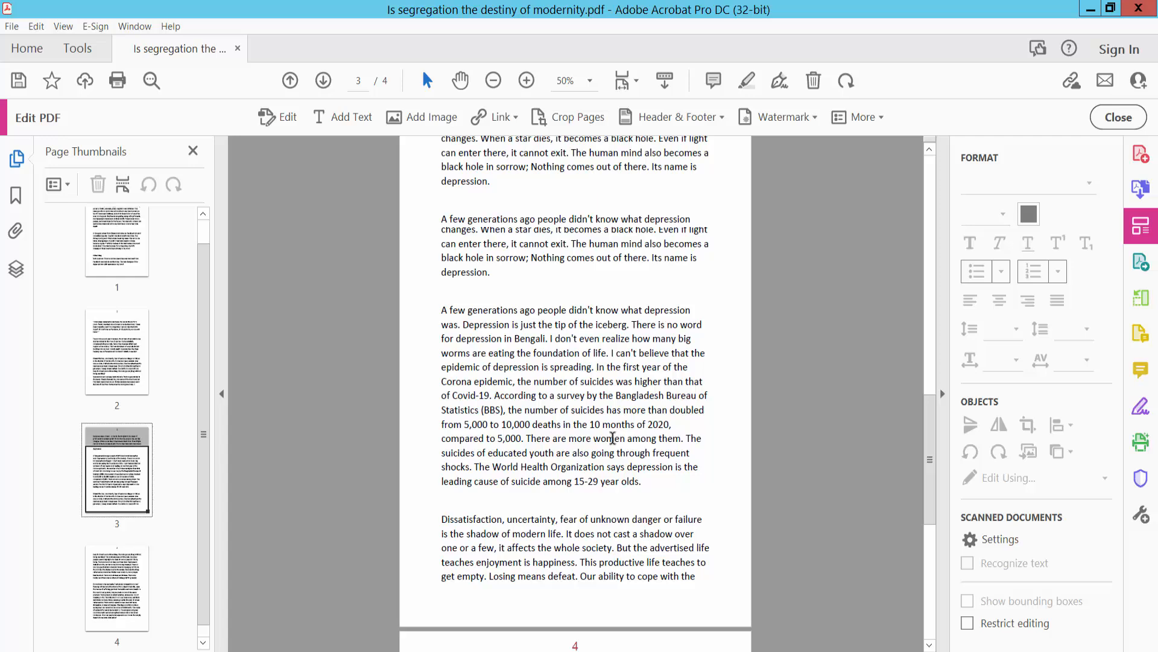
{"action": "left_click", "coordinate": [11, 26]}
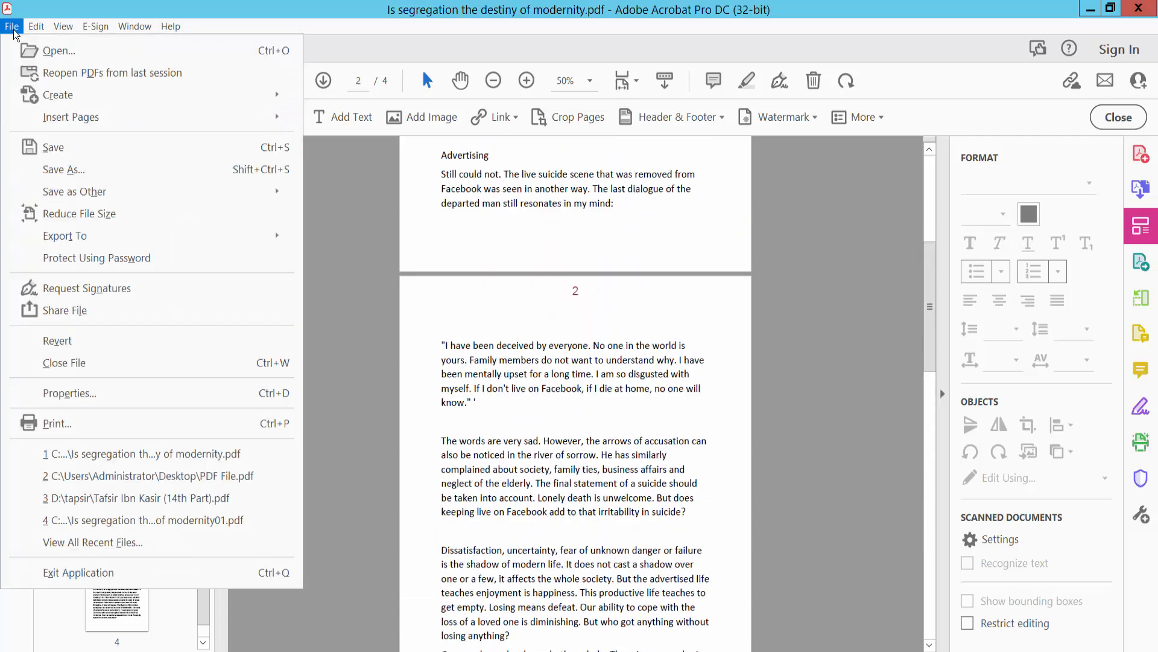
{"action": "mouse_move", "coordinate": [63, 169]}
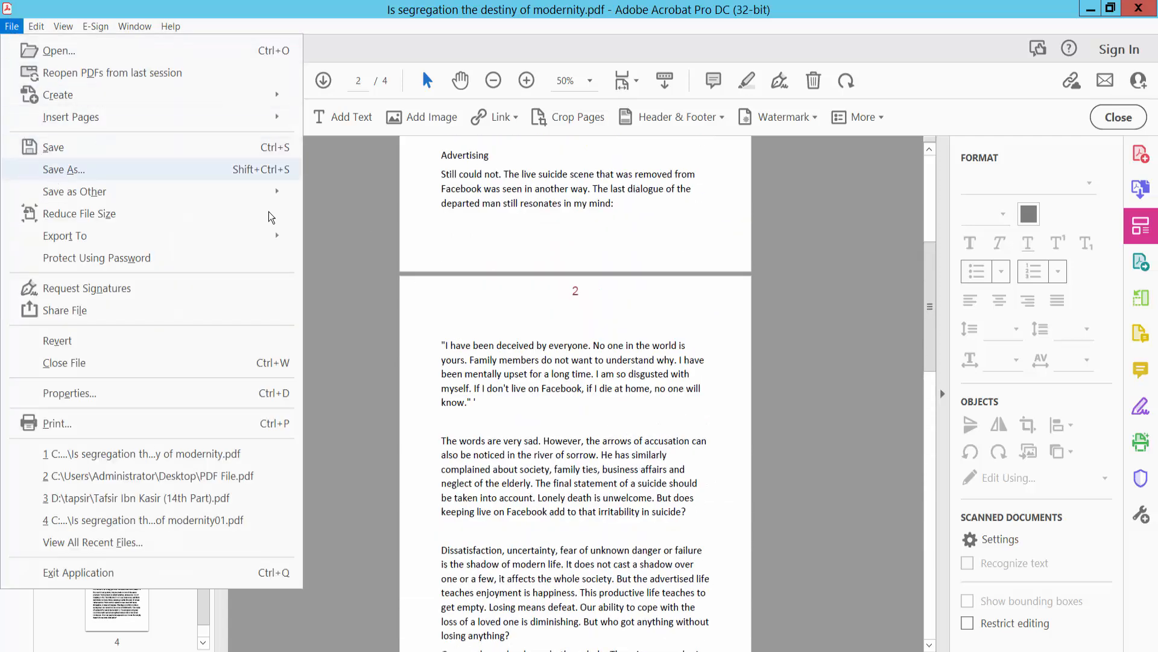